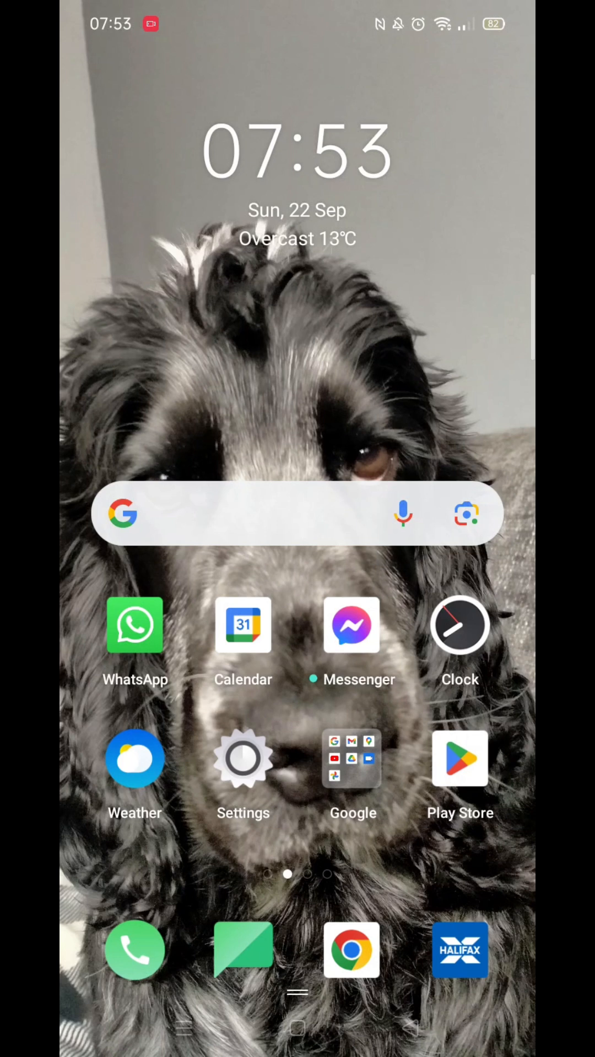
Step: Launch Chrome from the home screen dock to its new tab page
left_click(352, 949)
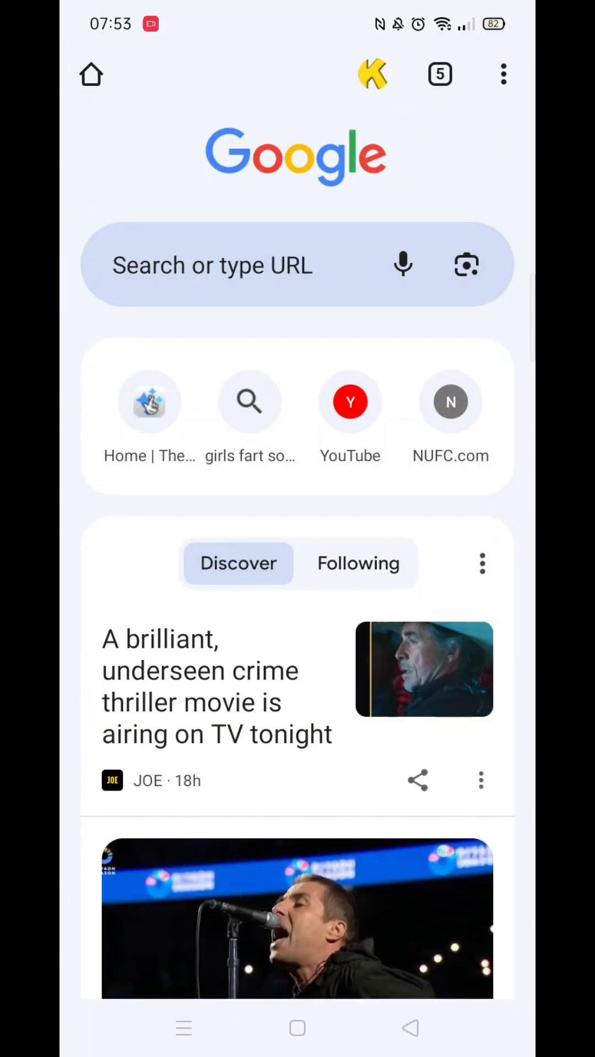
Step: Go to Chrome Settings via the three-dot menu and reach the Advanced section
left_click(502, 74)
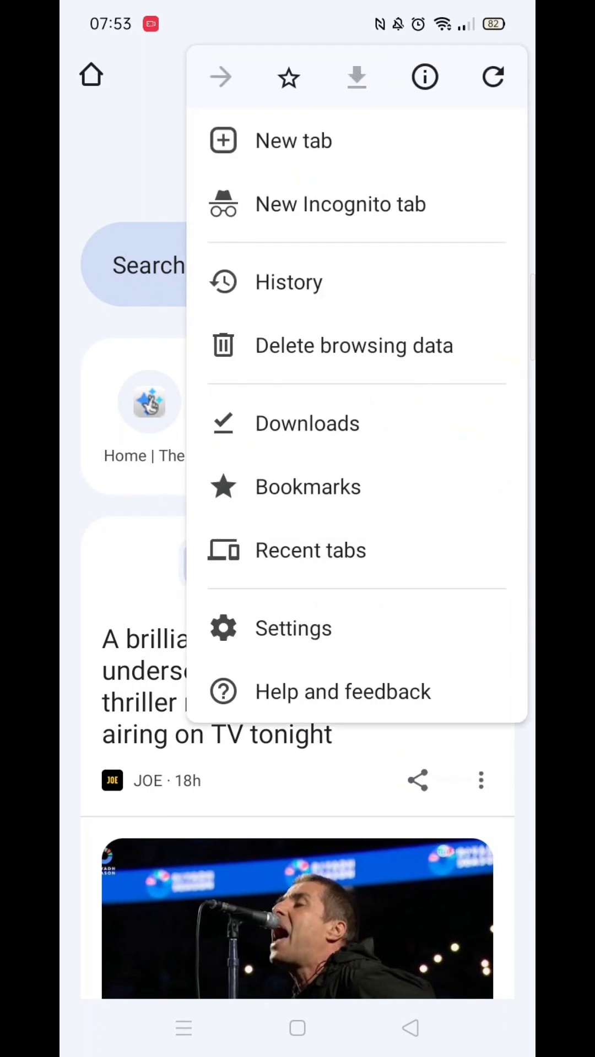
left_click(293, 628)
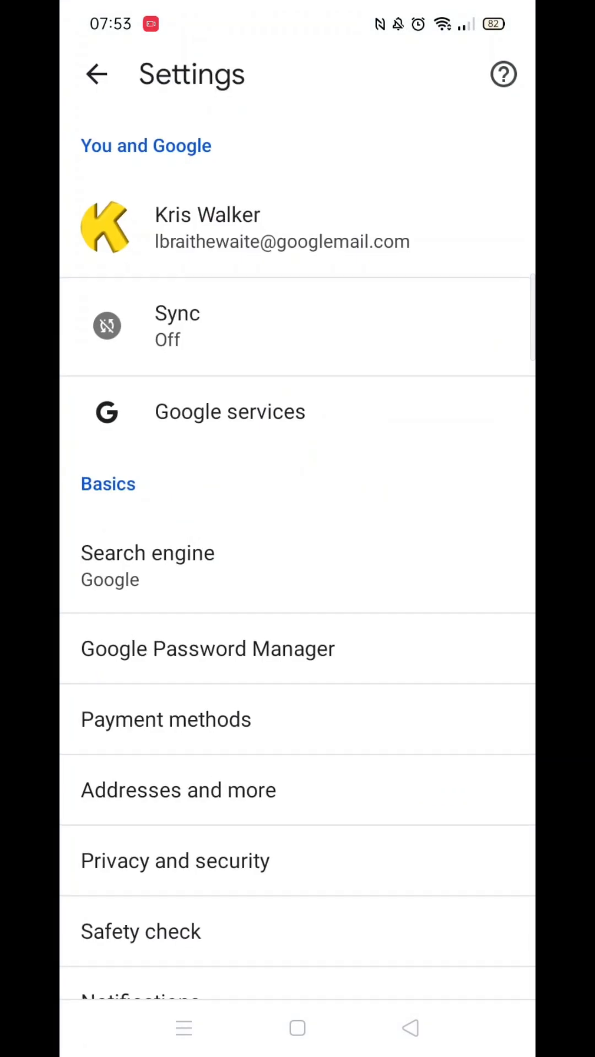
scroll("down", 3)
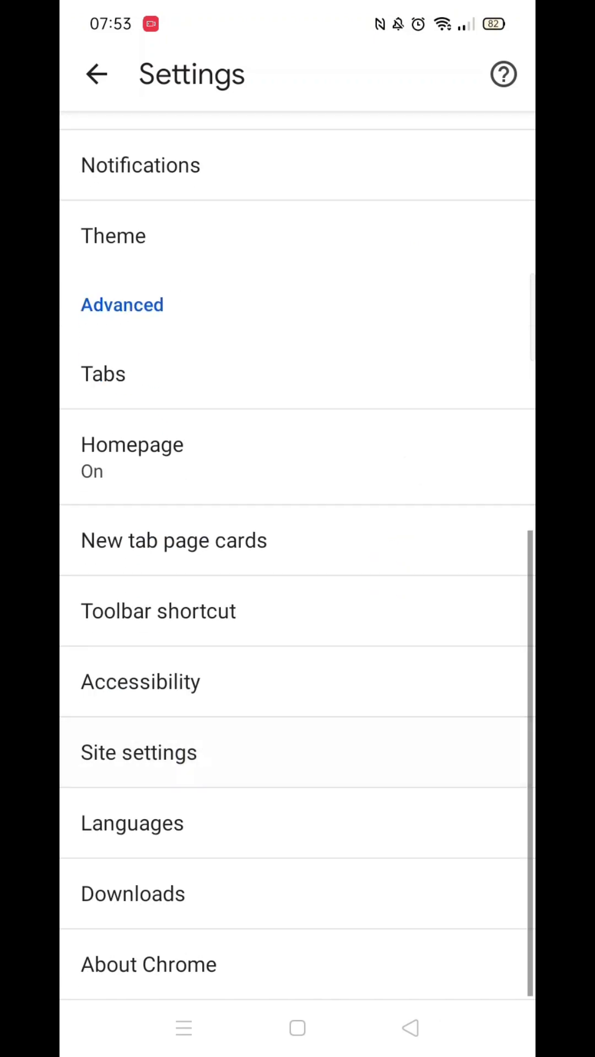
Step: Reach the JavaScript page under Site settings' Content section, currently Allowed
left_click(139, 752)
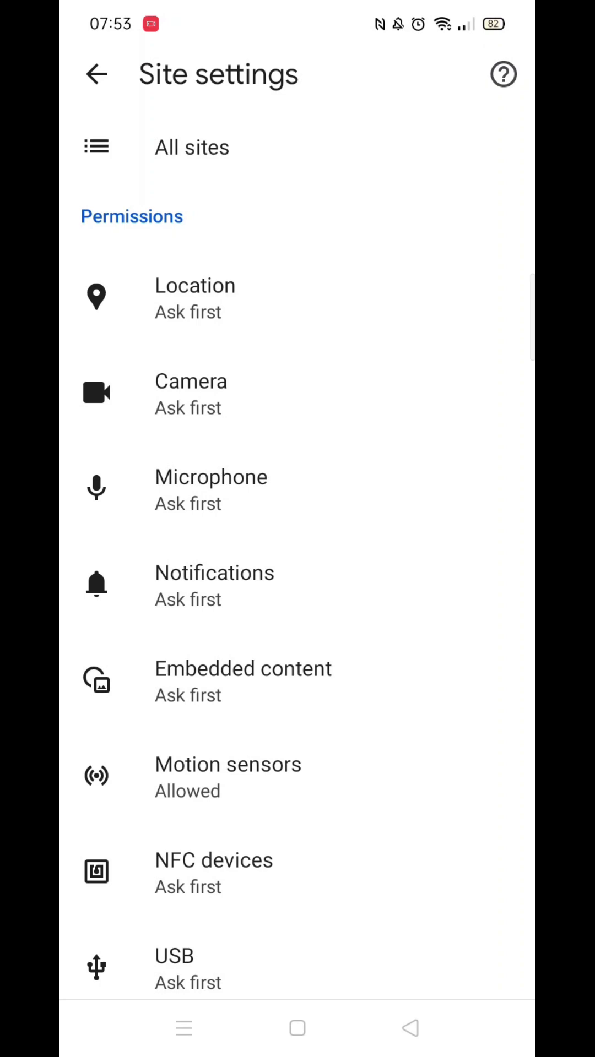
scroll("down", 3)
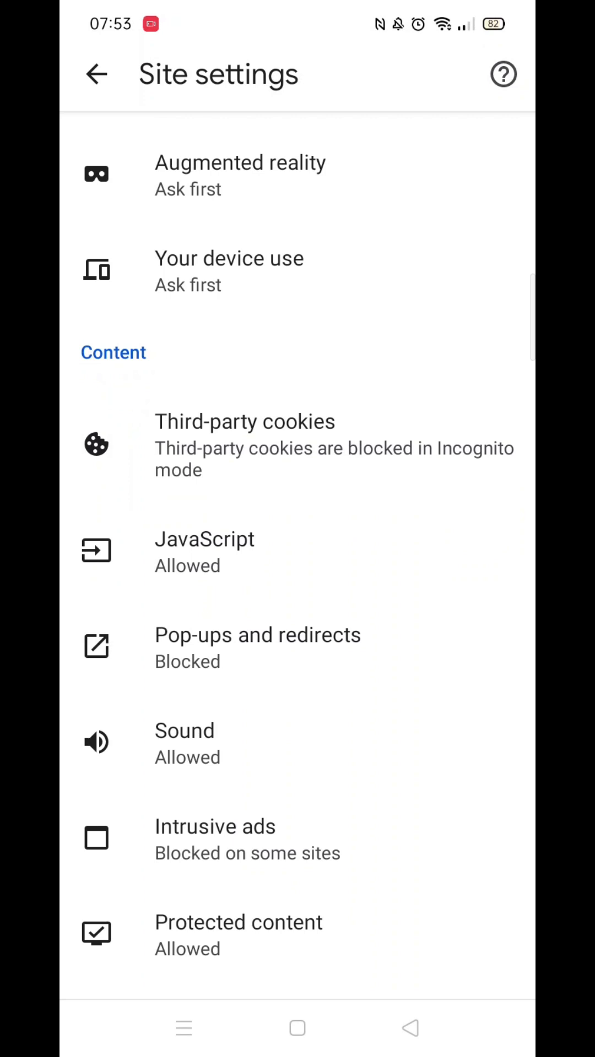
left_click(204, 552)
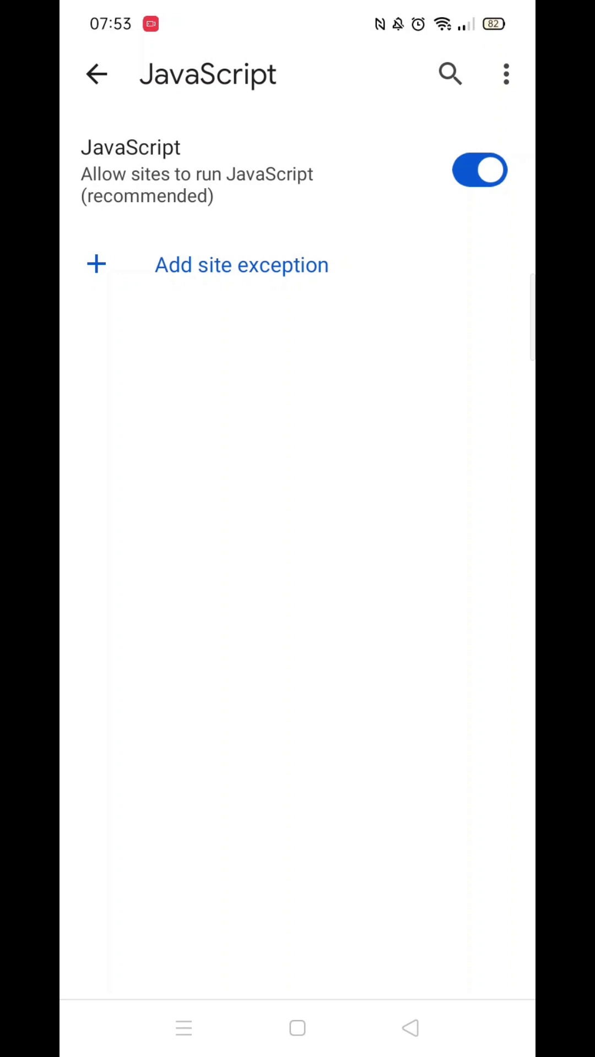
Step: Toggle JavaScript off, on, then off so it reads Blocked, and return home
left_click(480, 170)
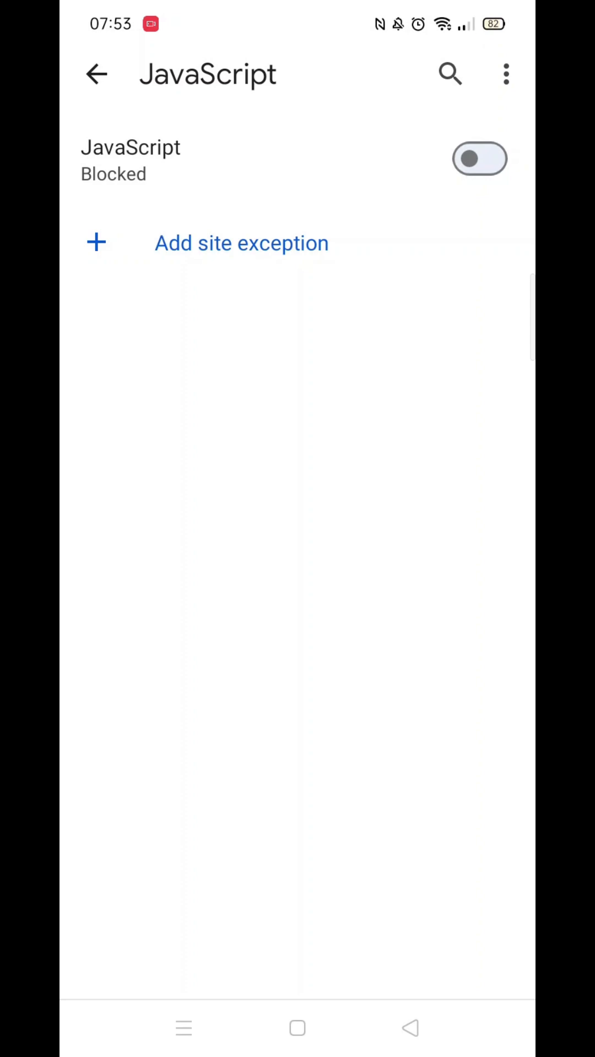
left_click(479, 158)
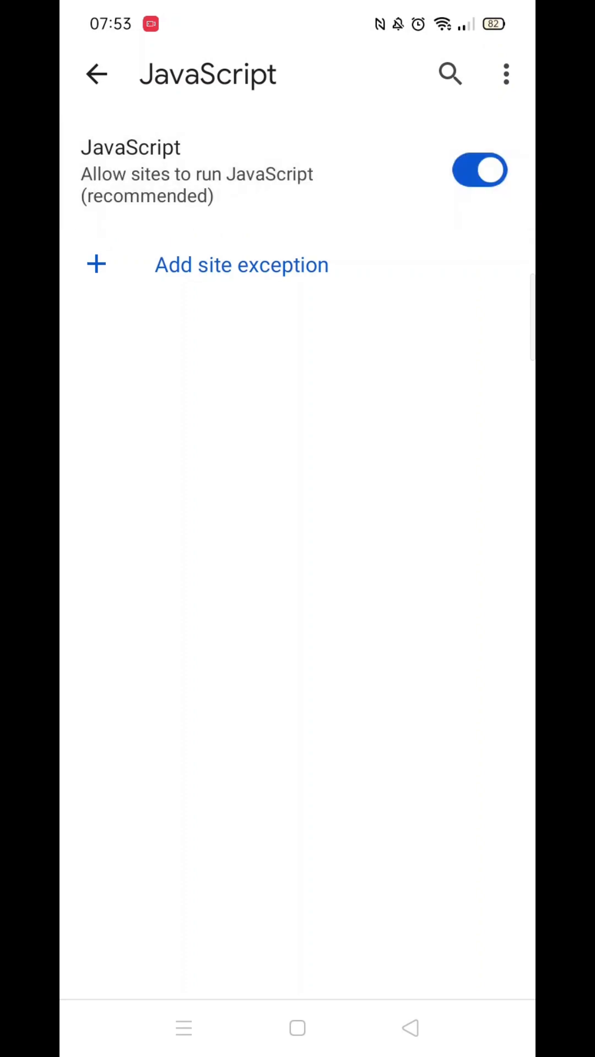
left_click(479, 170)
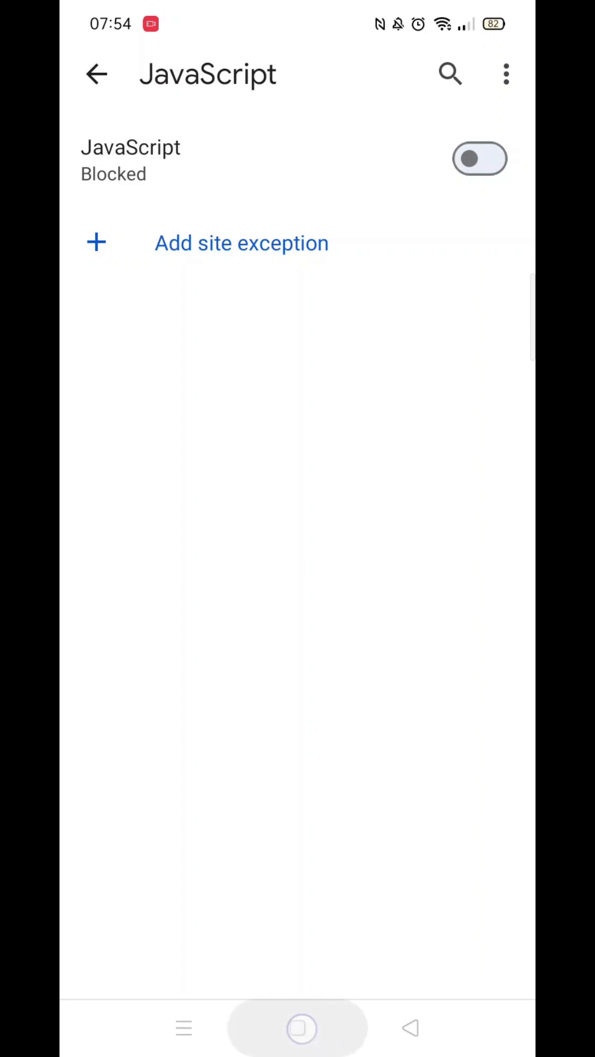
key("HOME")
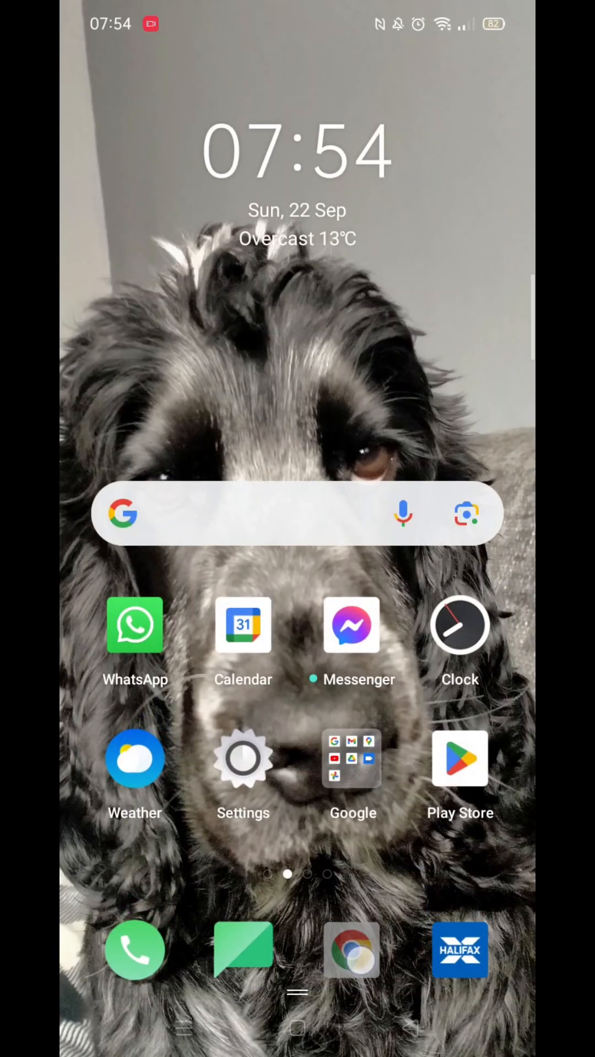
Step: Reopen Chrome and revisit Site settings > JavaScript to confirm it still shows Blocked
left_click(350, 951)
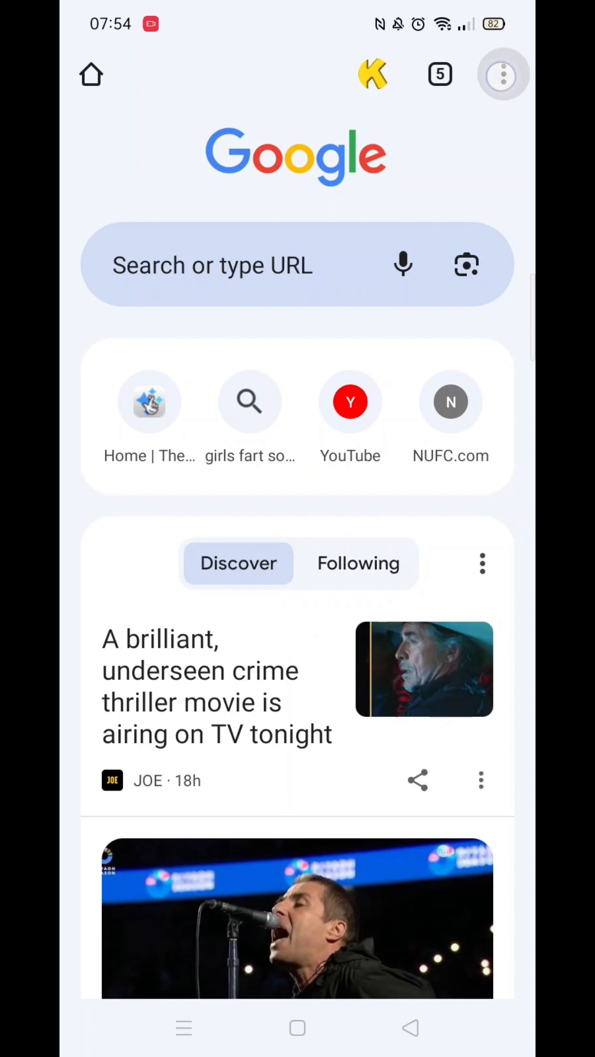
left_click(502, 74)
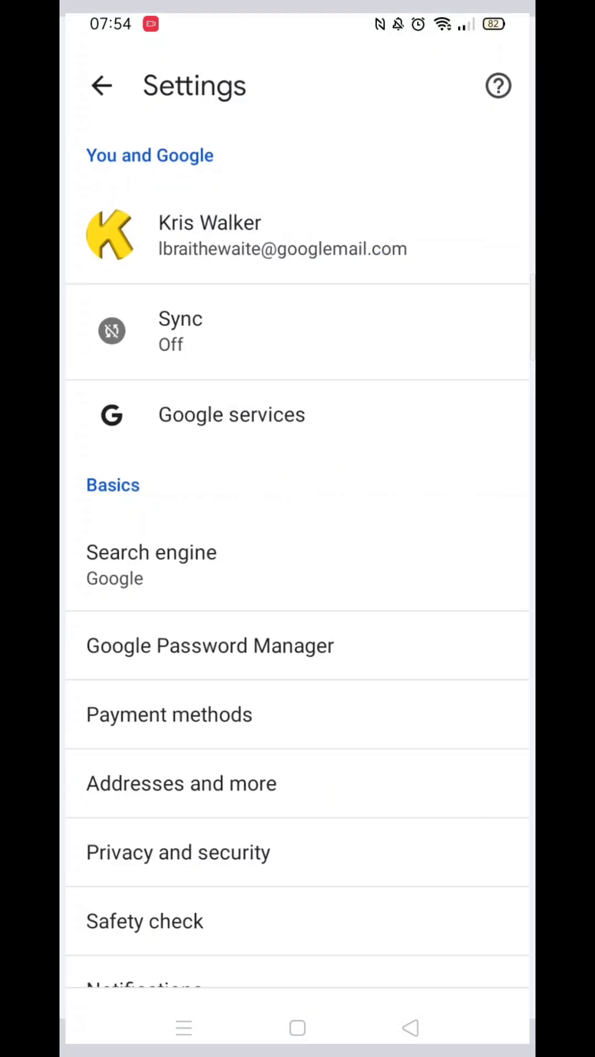
scroll("down", 3)
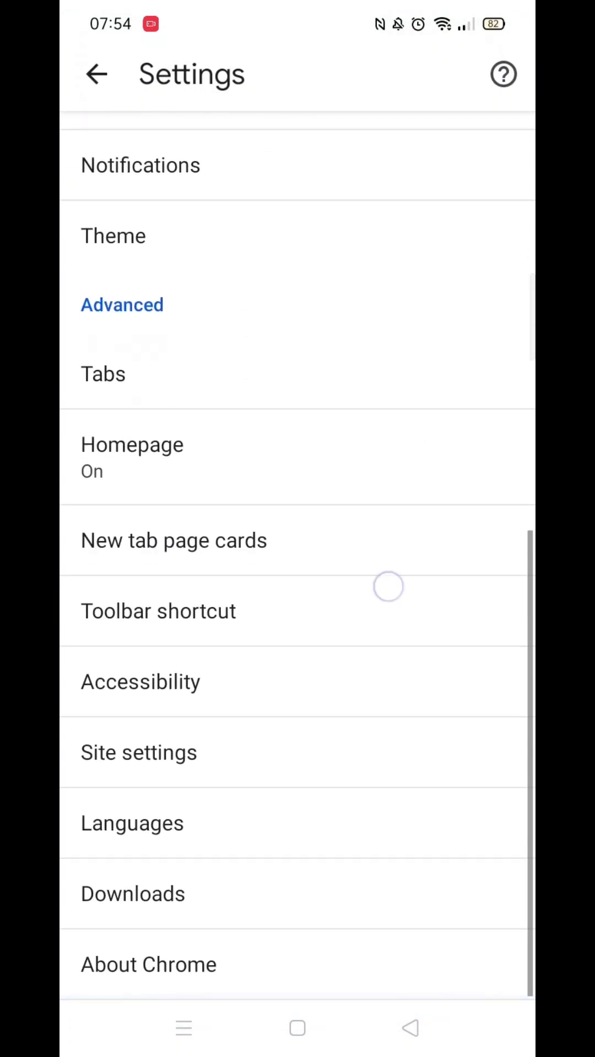
left_click(138, 752)
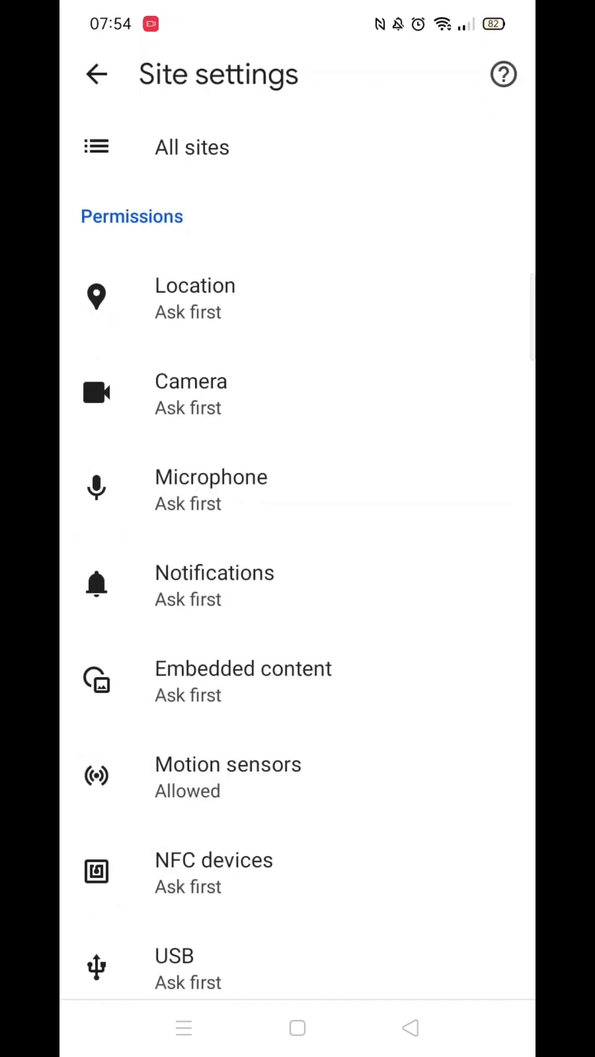
scroll("down", 3)
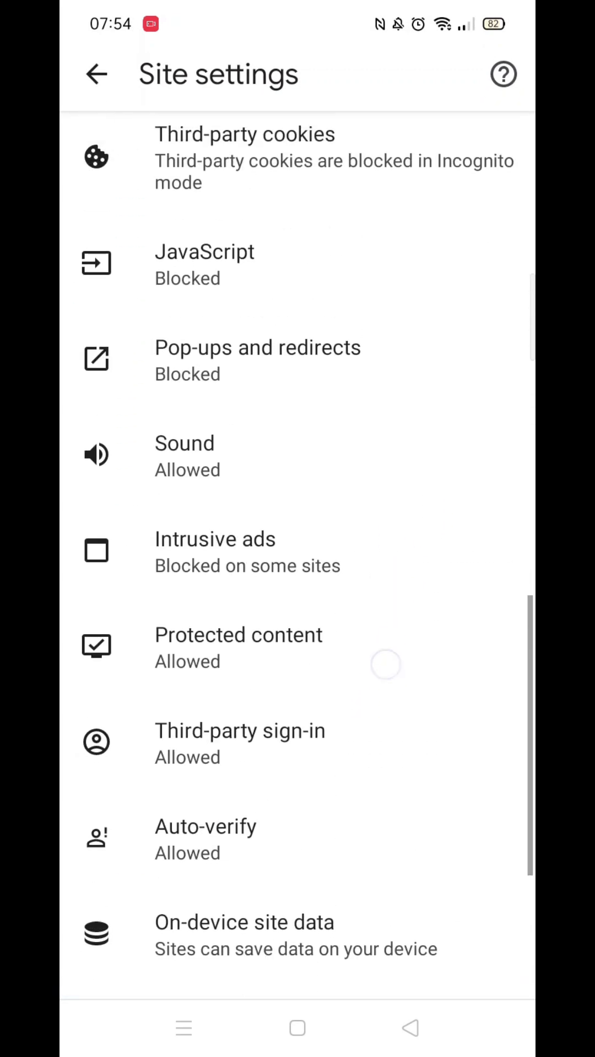
left_click(205, 263)
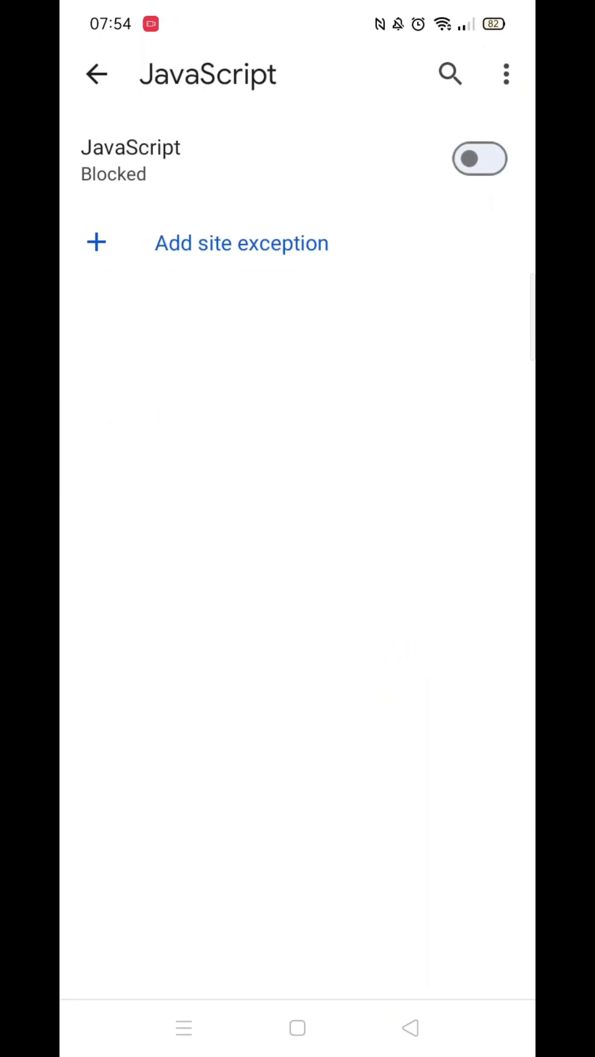